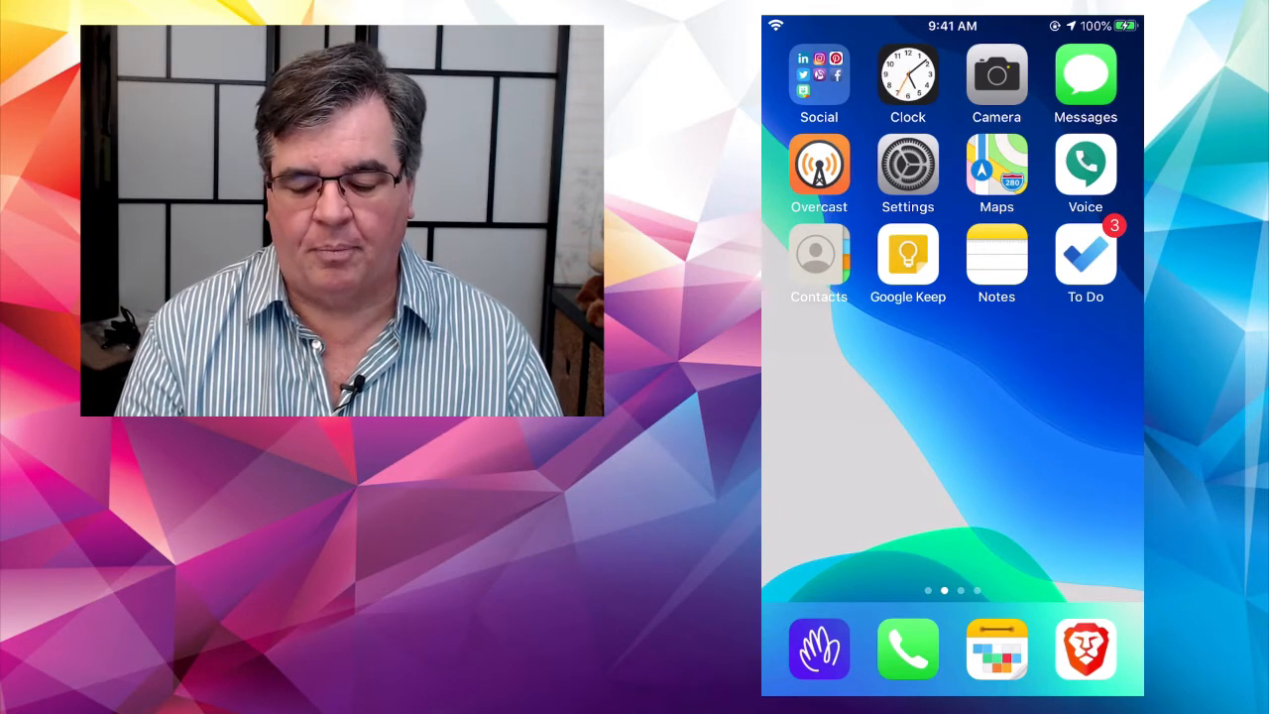
- Reach page three, showing the News, Radio, Online and Finance folders plus fourteen apps
click(1084, 77)
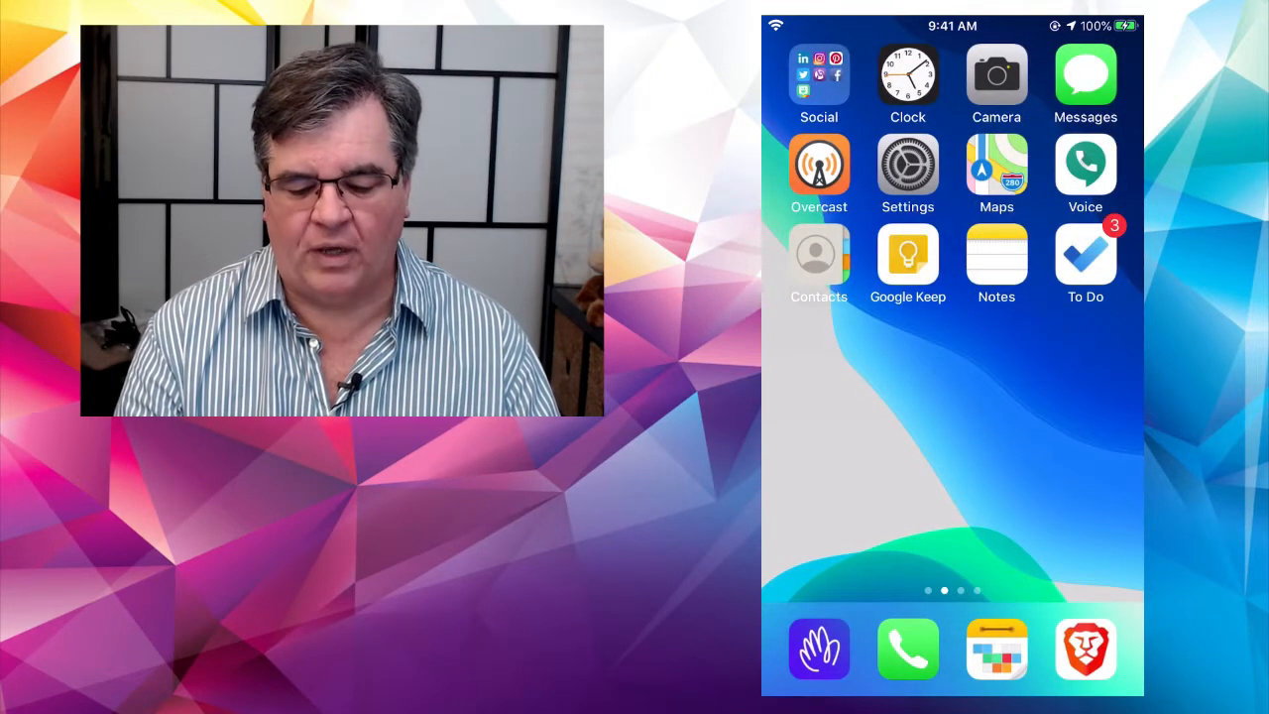
click(907, 74)
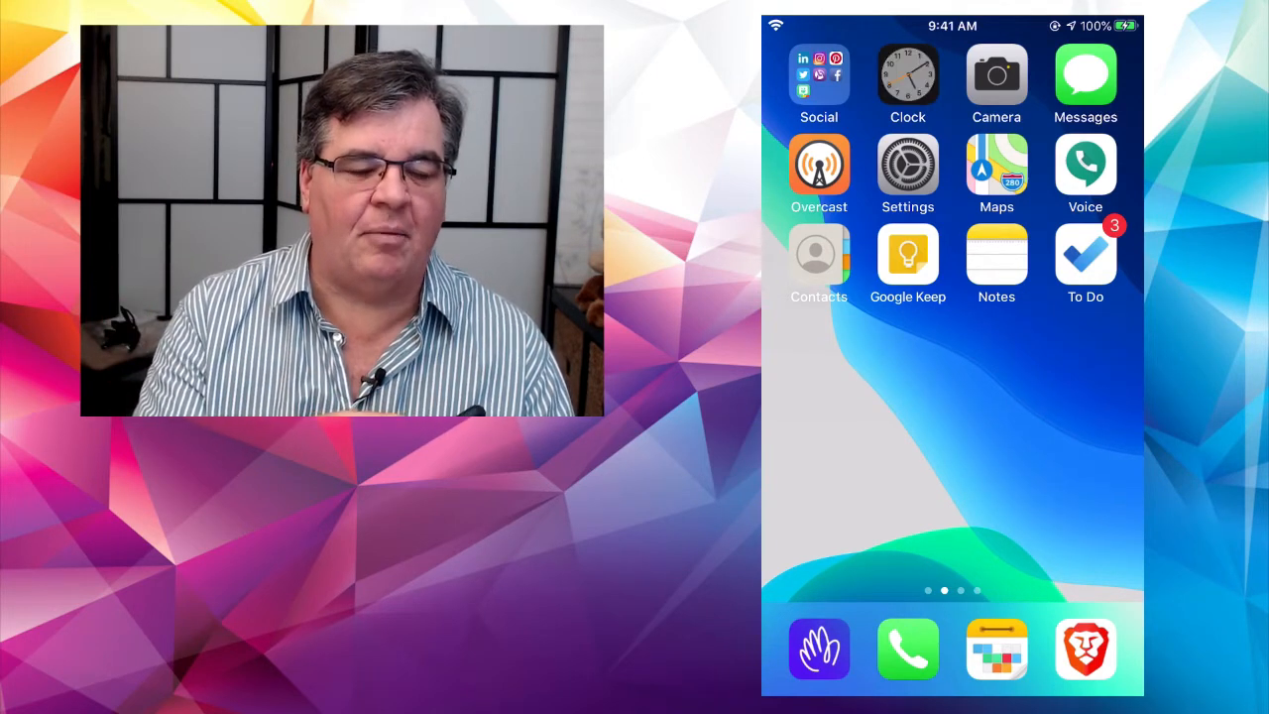
click(907, 74)
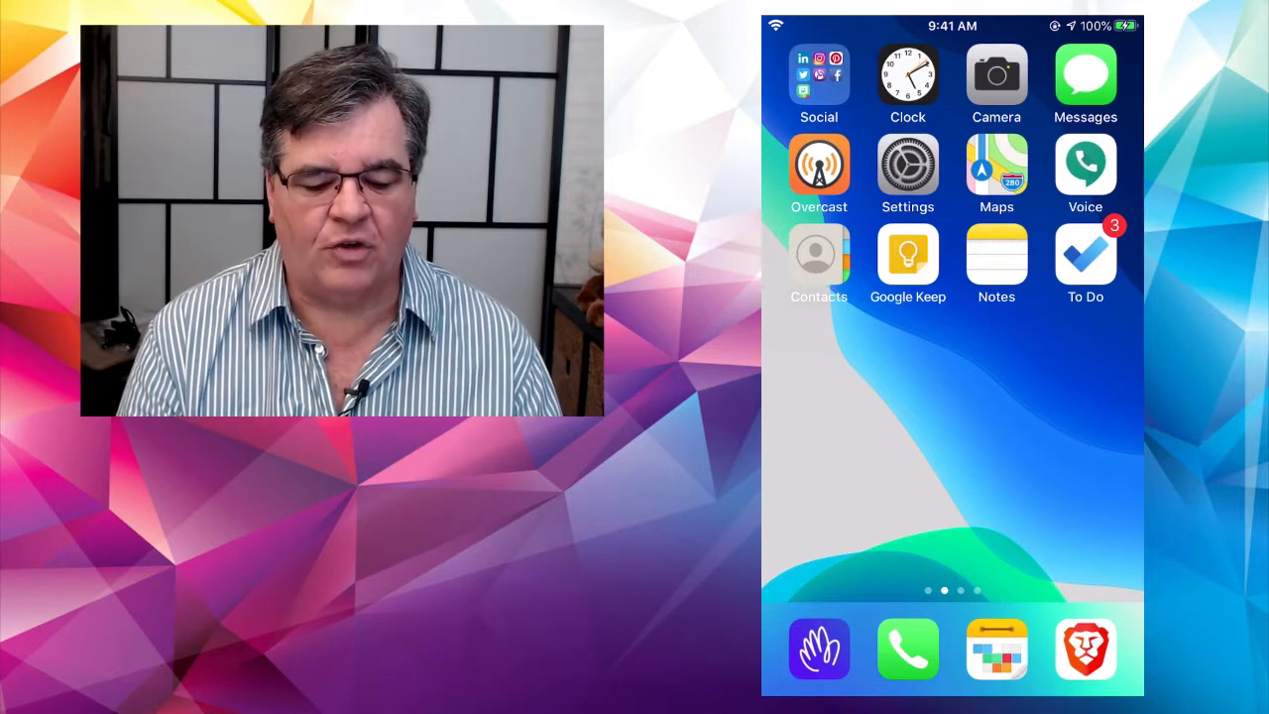
click(907, 75)
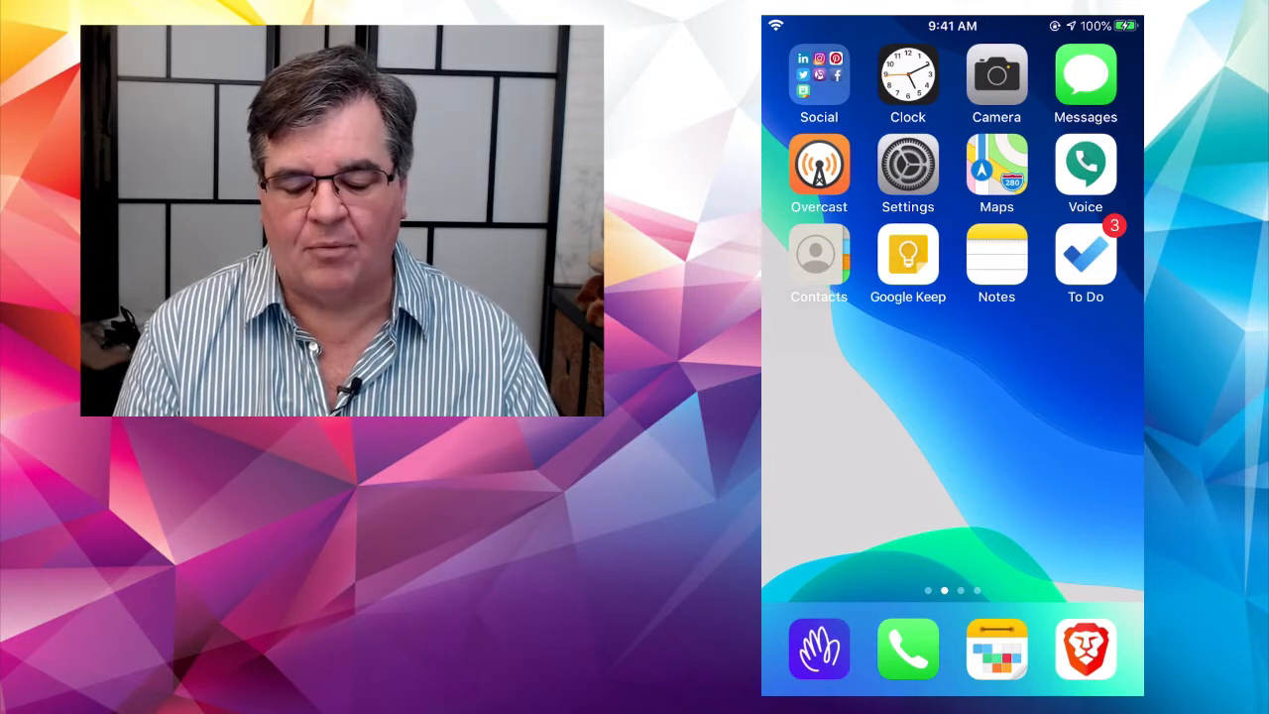
click(996, 74)
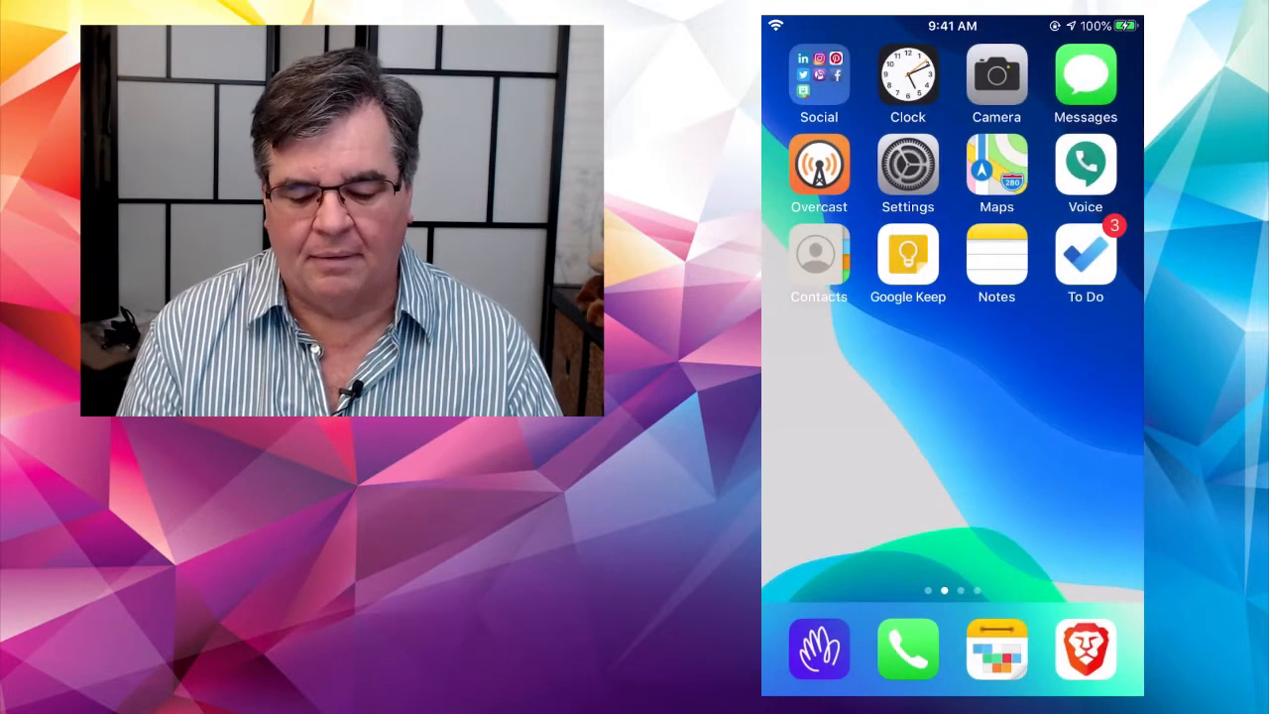
click(996, 166)
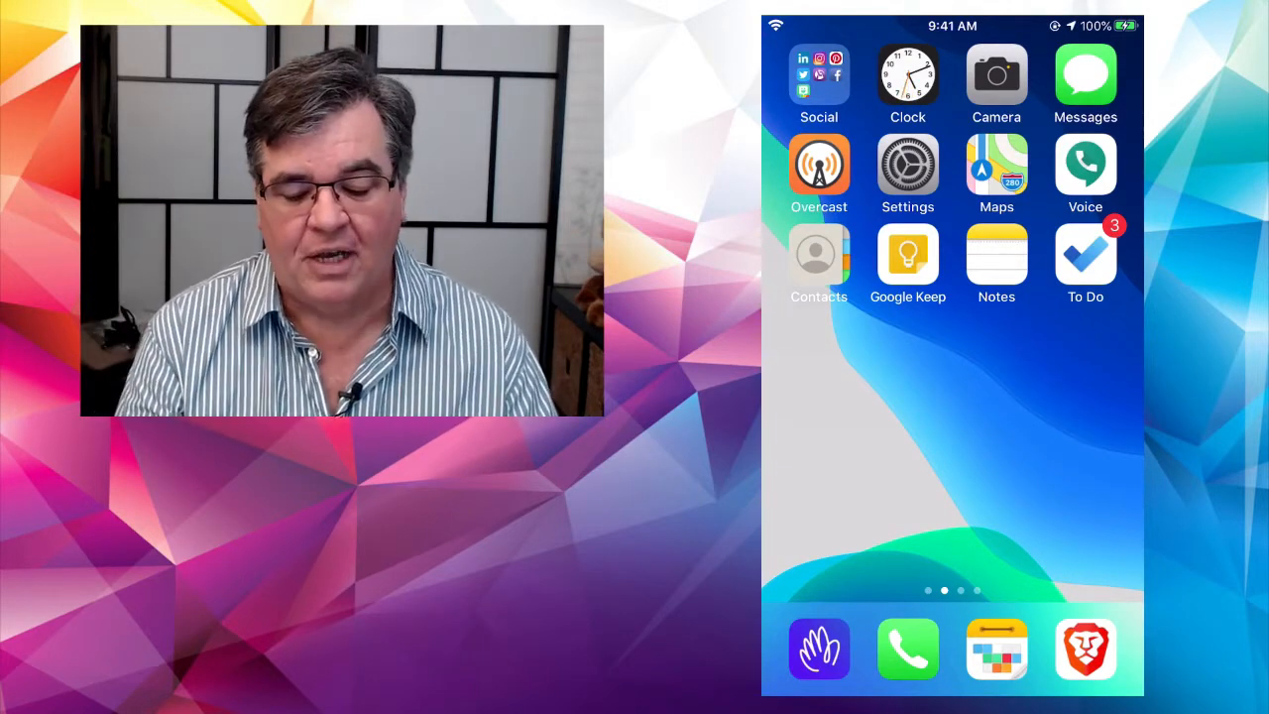
click(996, 166)
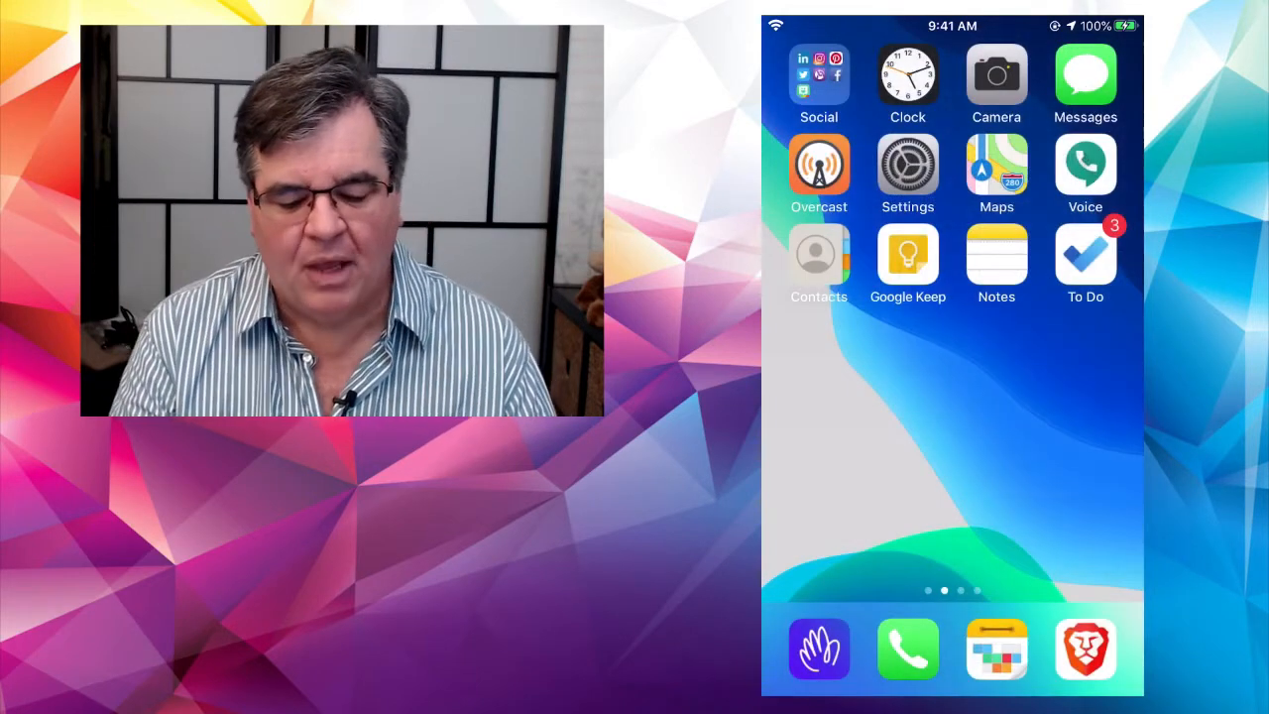
click(996, 258)
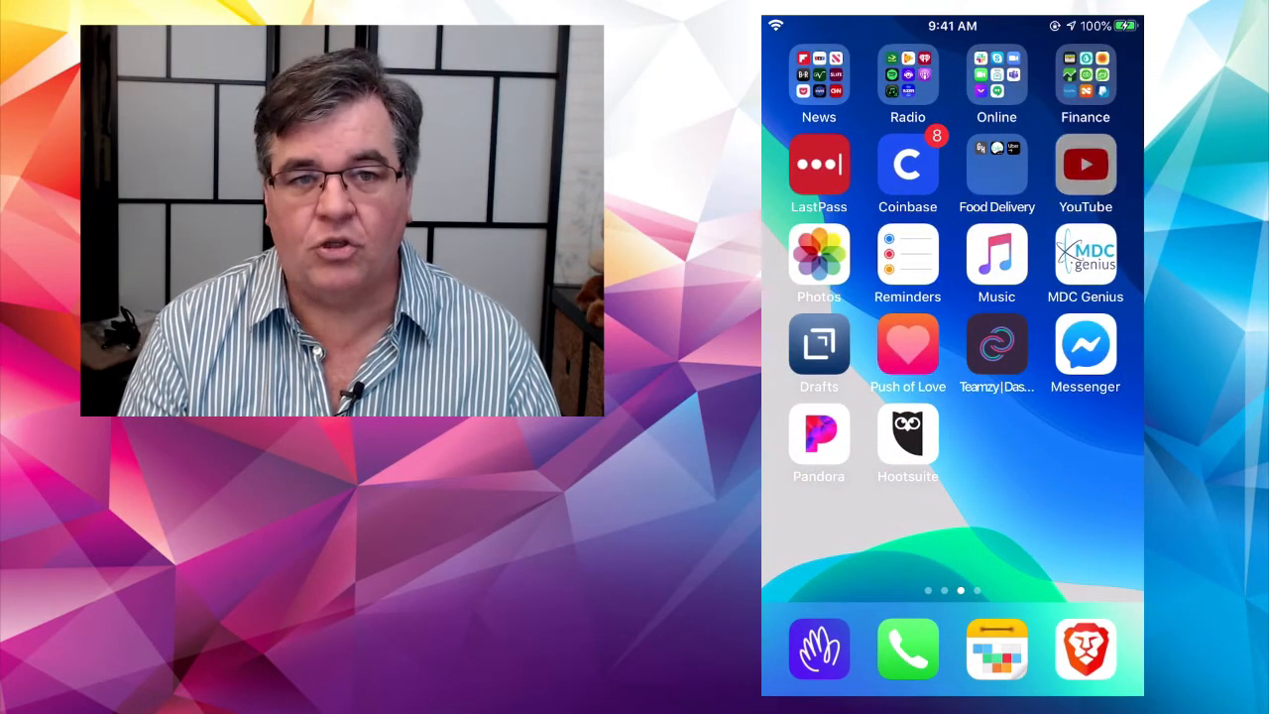
- Swipe to the fourth page of twelve folders, including InfoOrganizing, Games, Photography and Google
click(1085, 165)
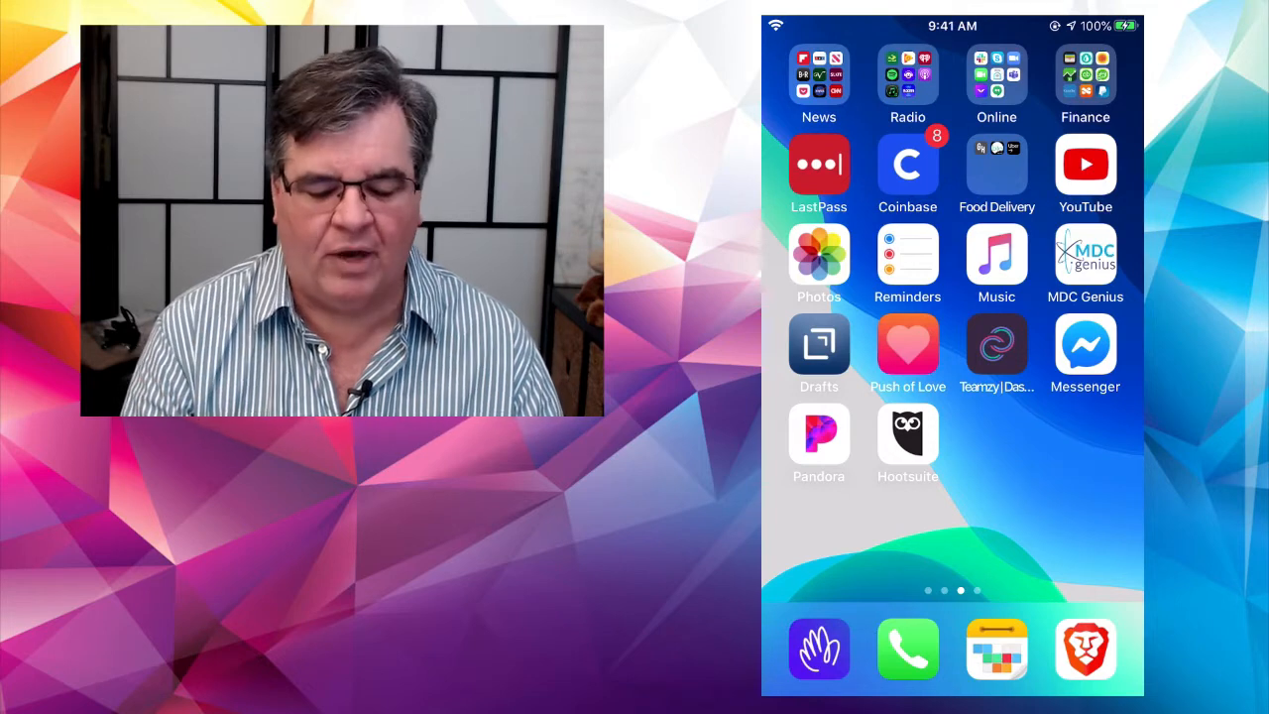
click(1084, 345)
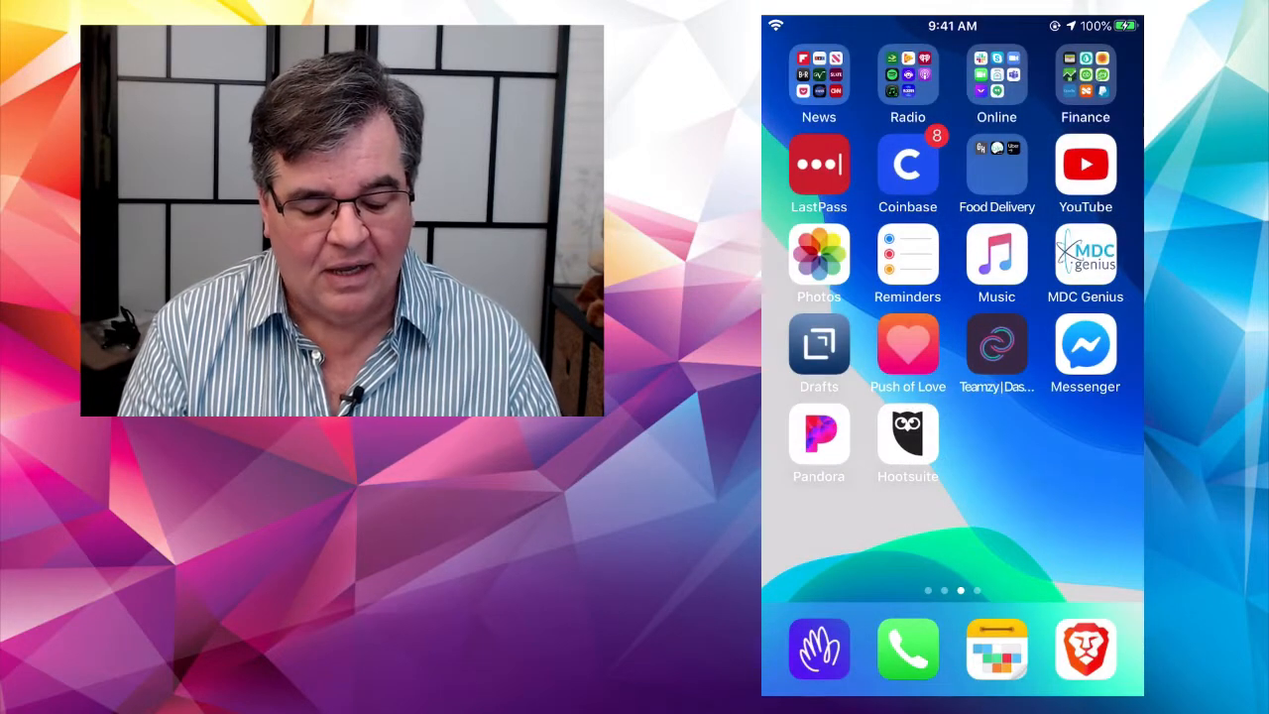
scroll(left, 3)
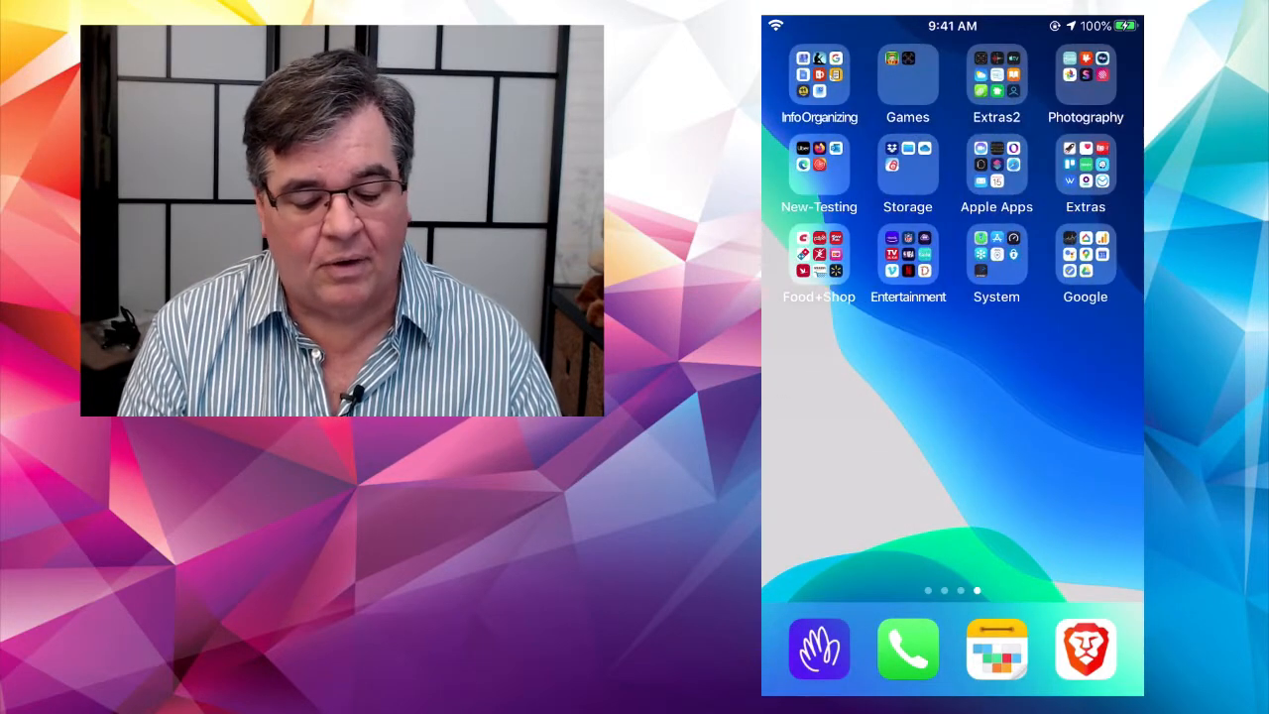